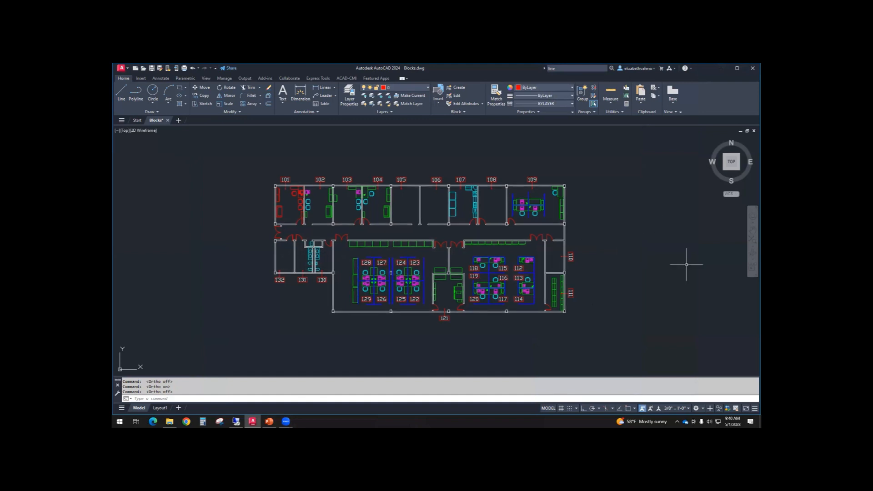
mouse_move(617, 237)
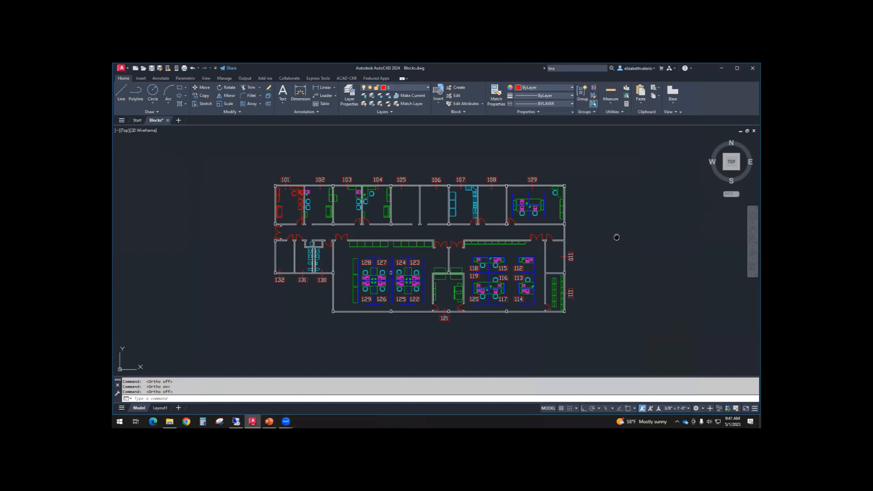
Step: Begin a P command on the floor plan, then cancel the half-entered command
scroll("down", 3)
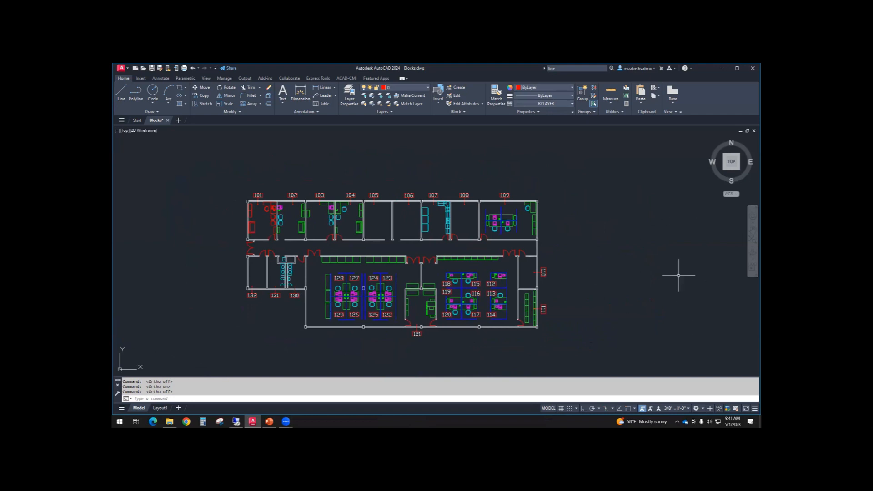
mouse_move(640, 273)
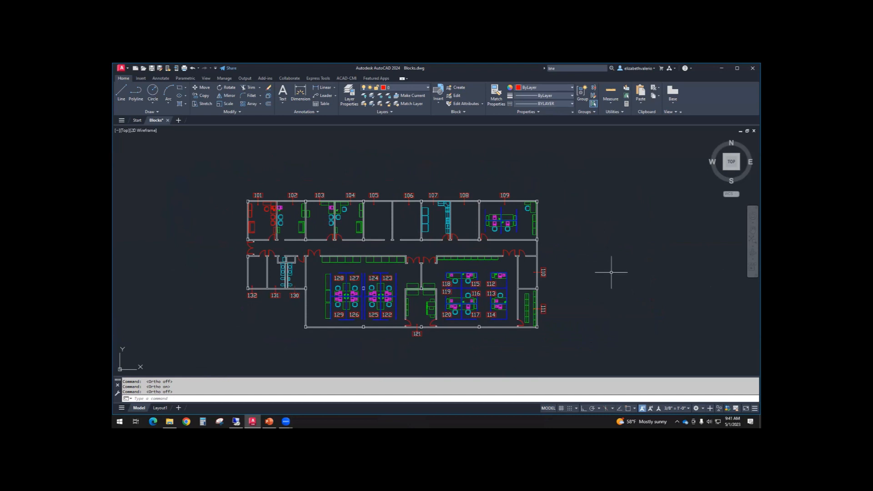
mouse_move(611, 258)
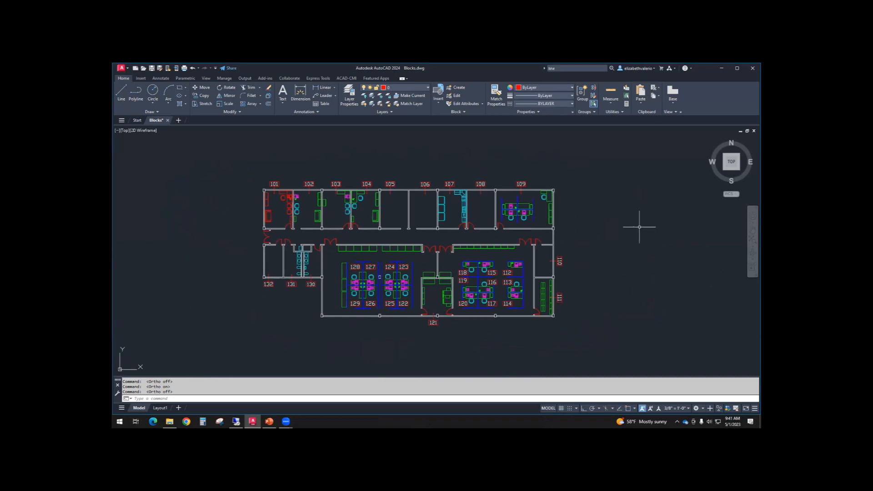
mouse_move(615, 255)
type("z")
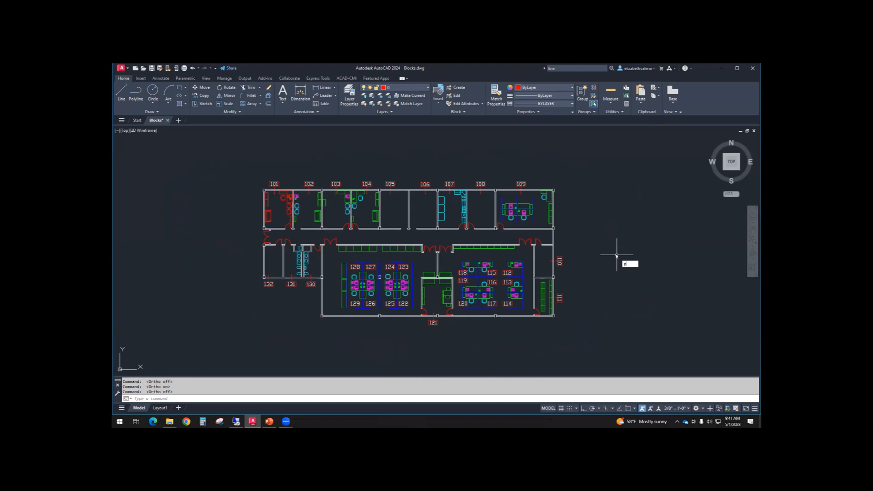
type("P")
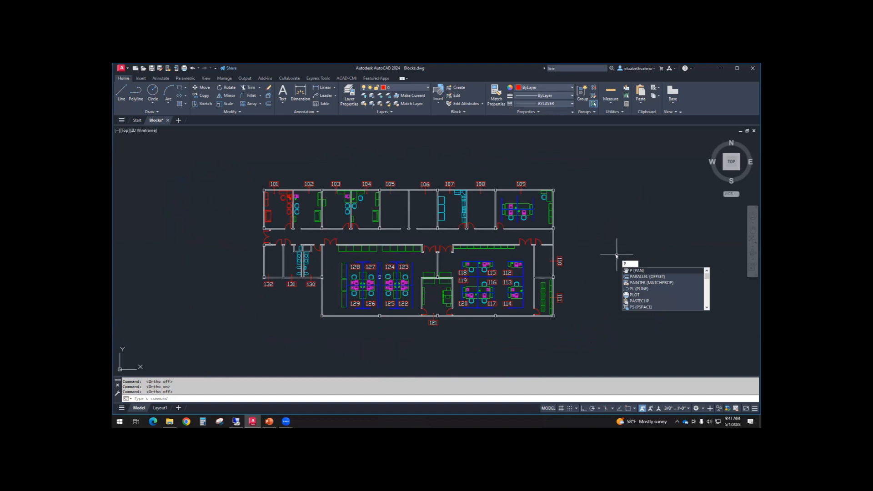
mouse_move(610, 289)
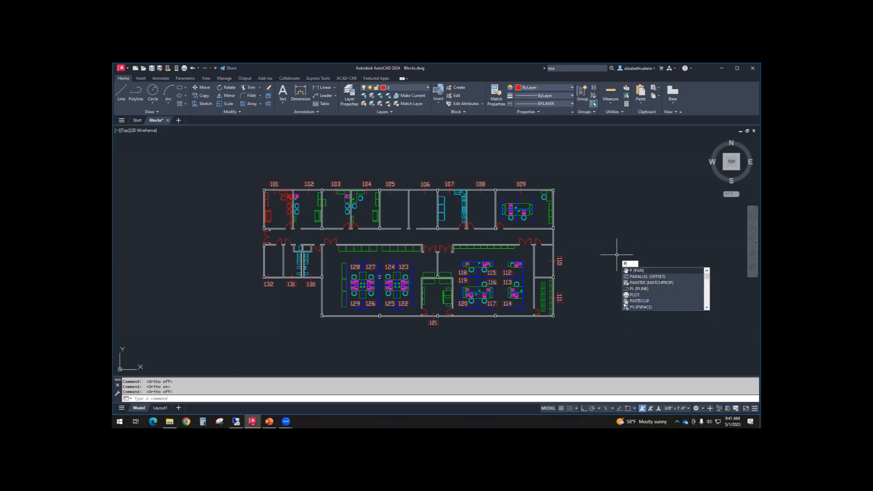
mouse_move(644, 249)
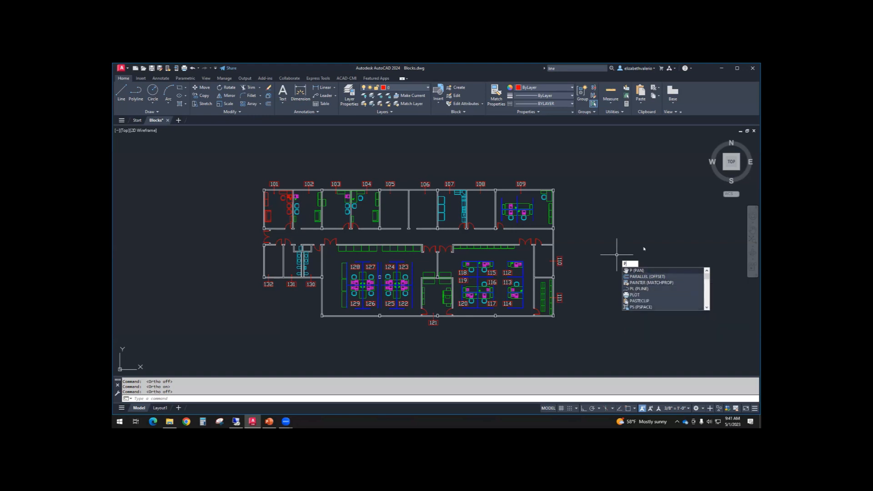
key("Escape")
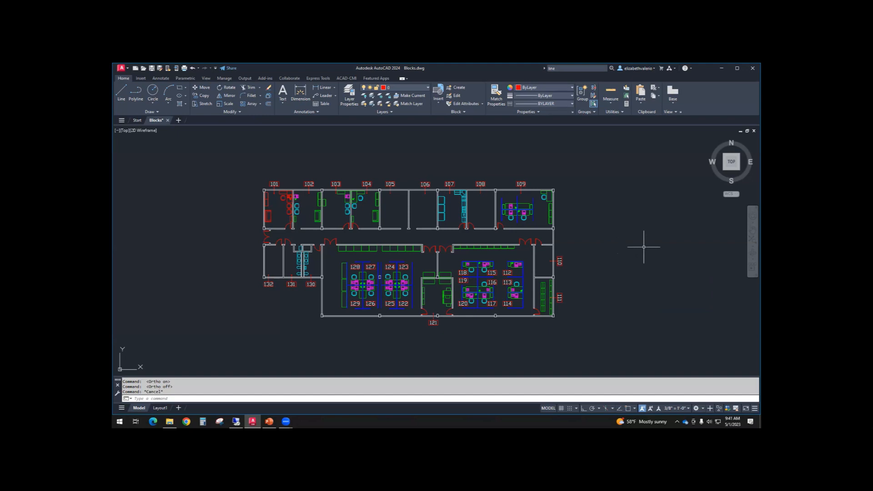
mouse_move(755, 408)
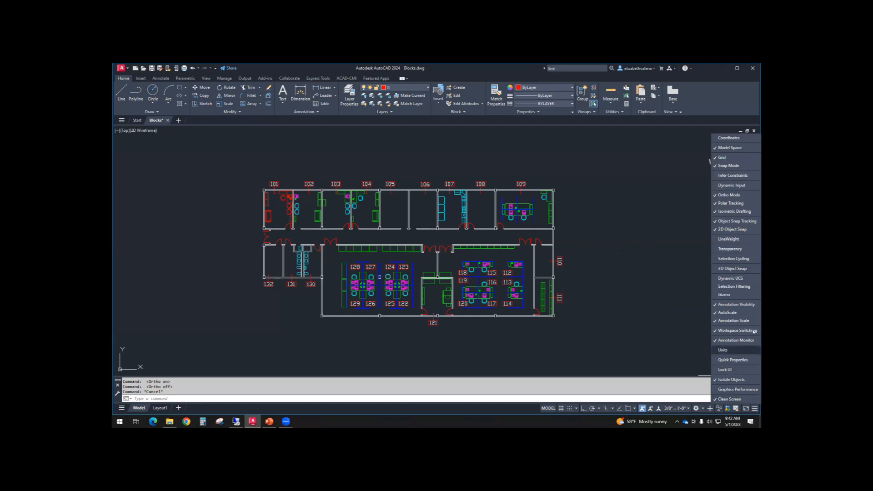
mouse_move(731, 184)
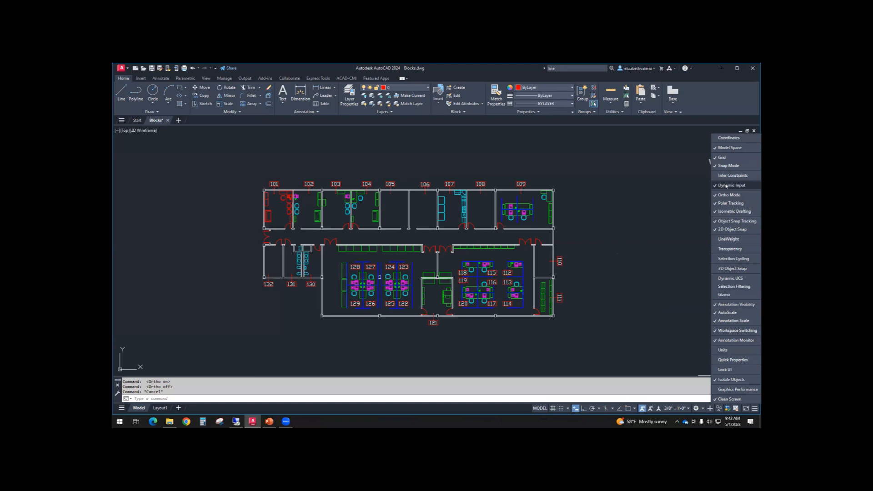
mouse_move(639, 193)
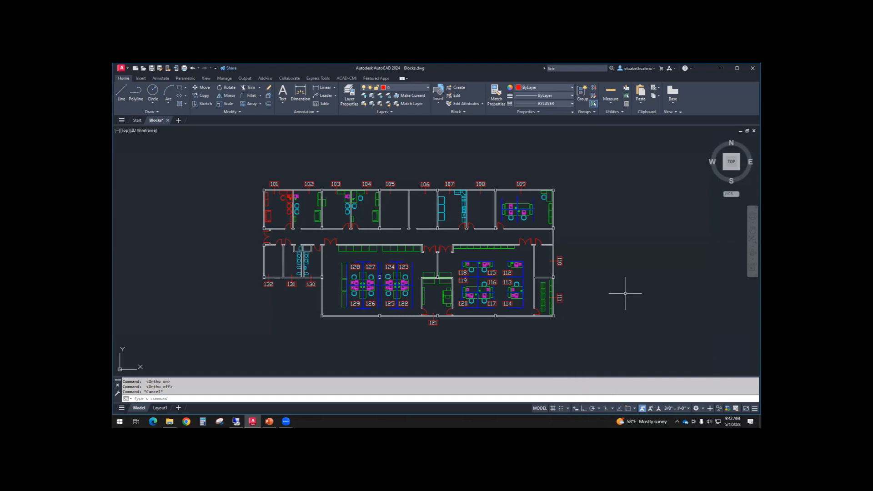
Step: Enter P again to bring up the PAN suggestion for starting panning
type("pl")
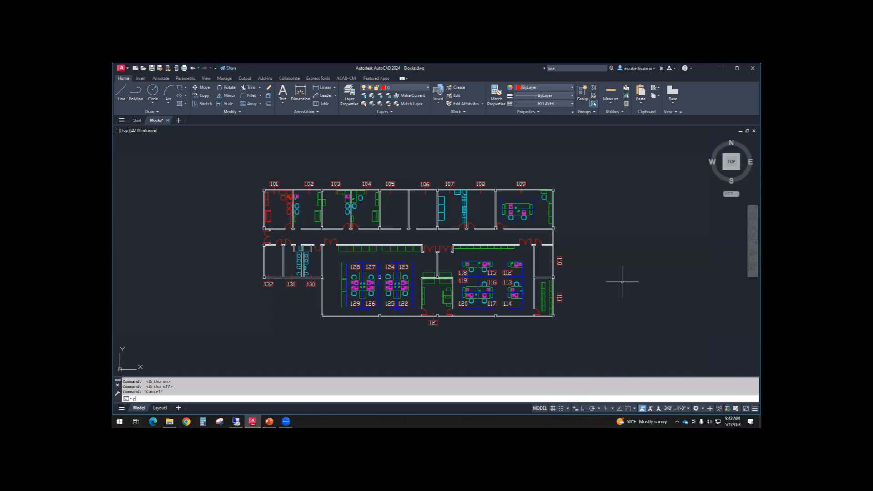
type("p")
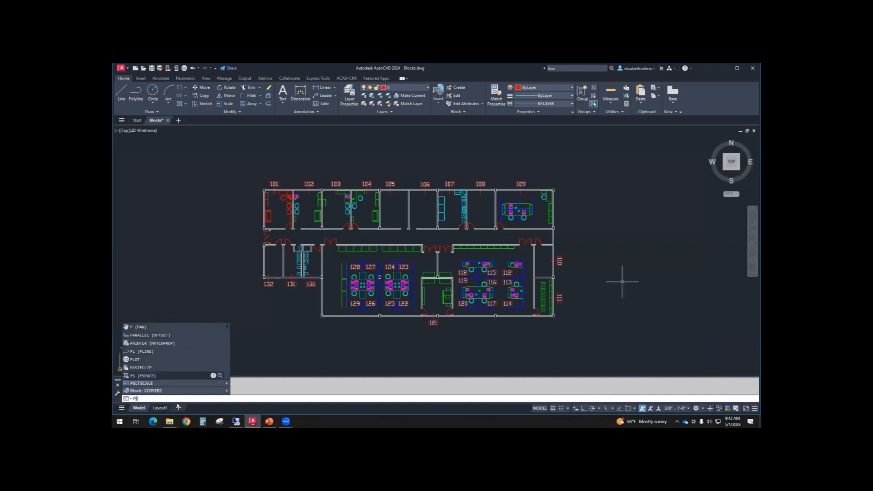
mouse_move(179, 407)
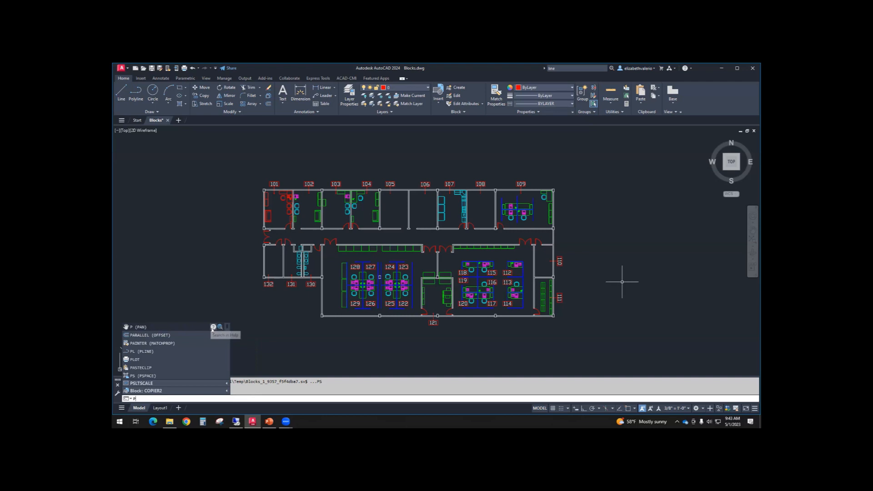
mouse_move(222, 233)
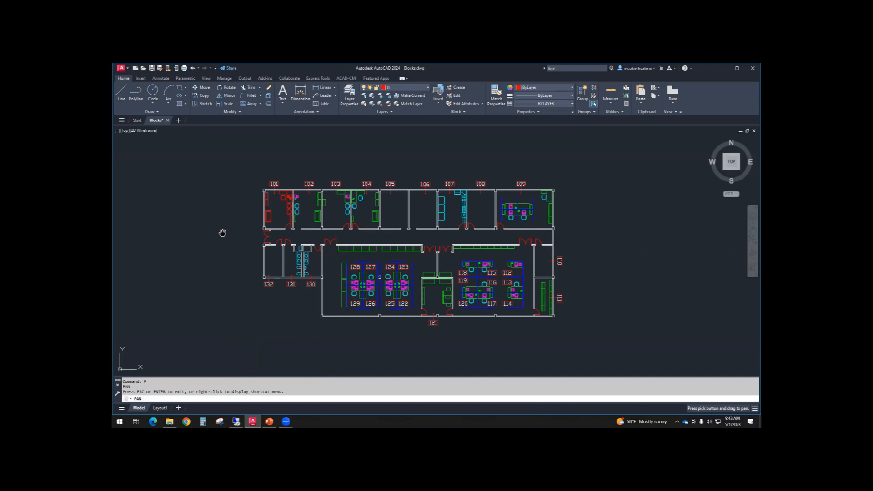
mouse_move(197, 211)
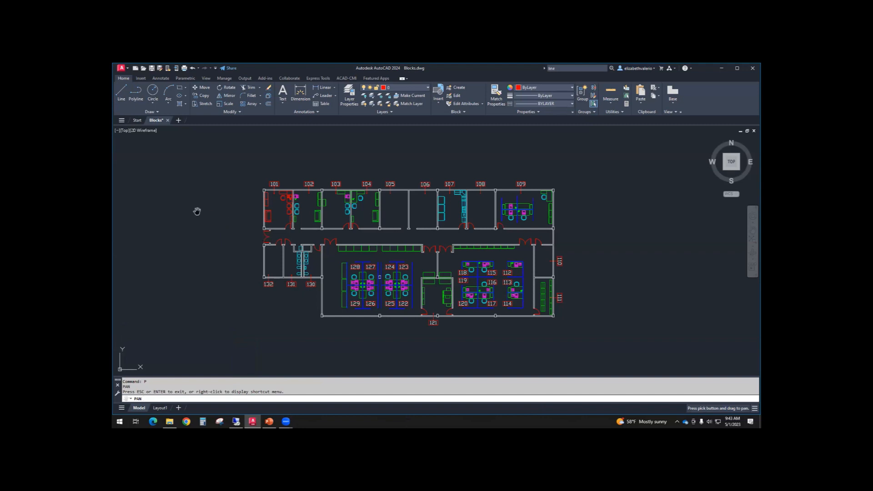
mouse_move(633, 232)
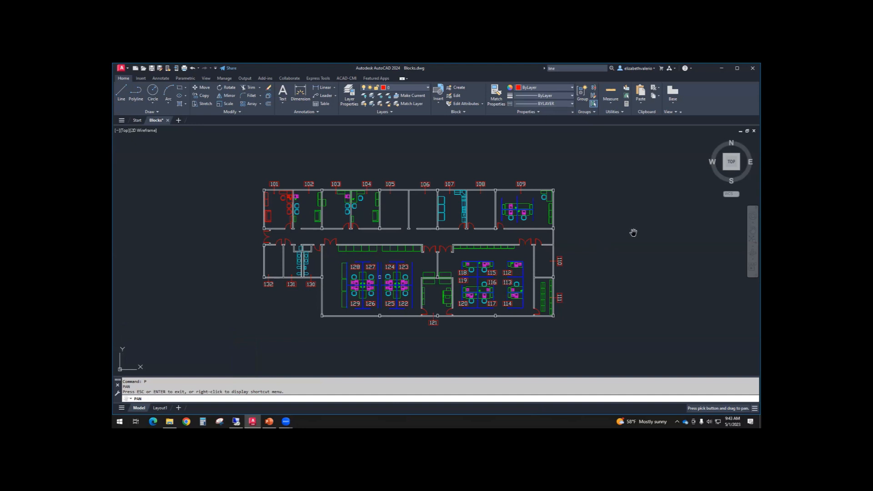
mouse_move(620, 242)
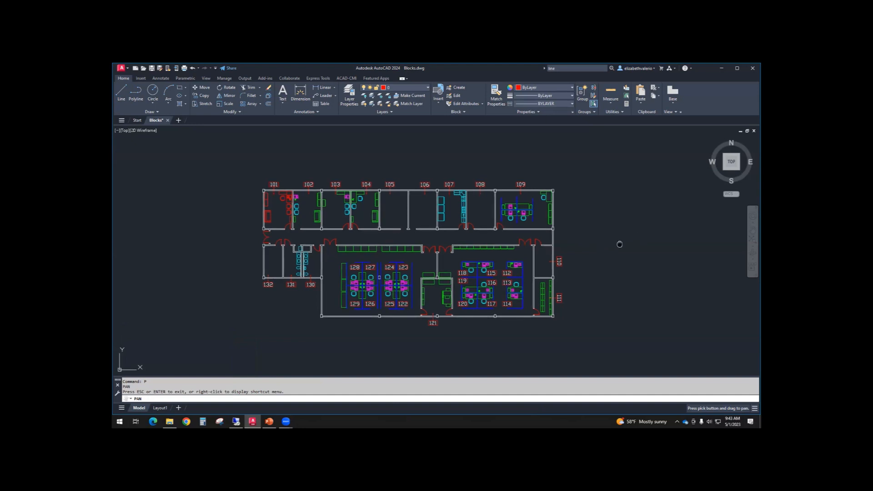
Step: Pan the office floor plan around and settle it back near the centre of the view
left_click_drag(619, 244, 528, 199)
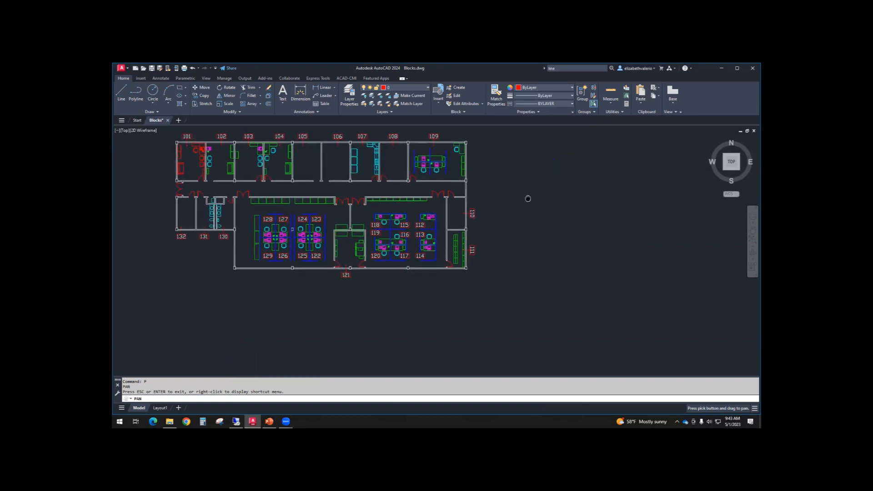
left_click_drag(527, 199, 572, 276)
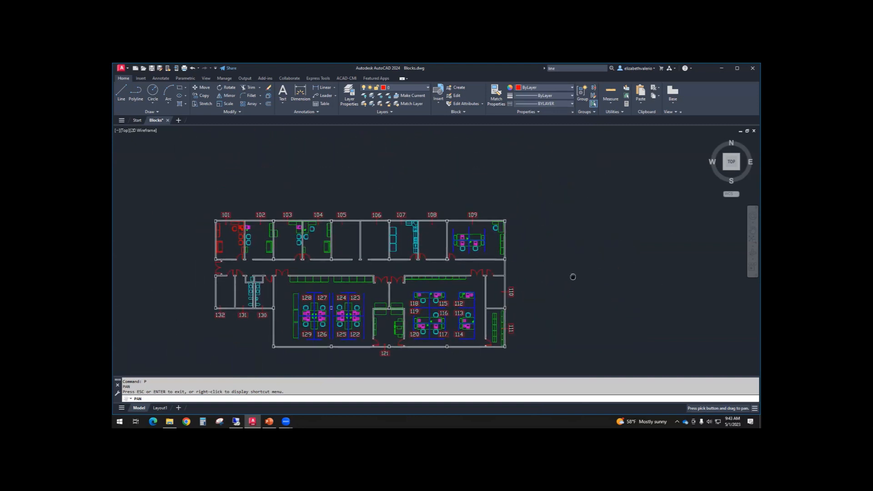
left_click_drag(572, 277, 605, 240)
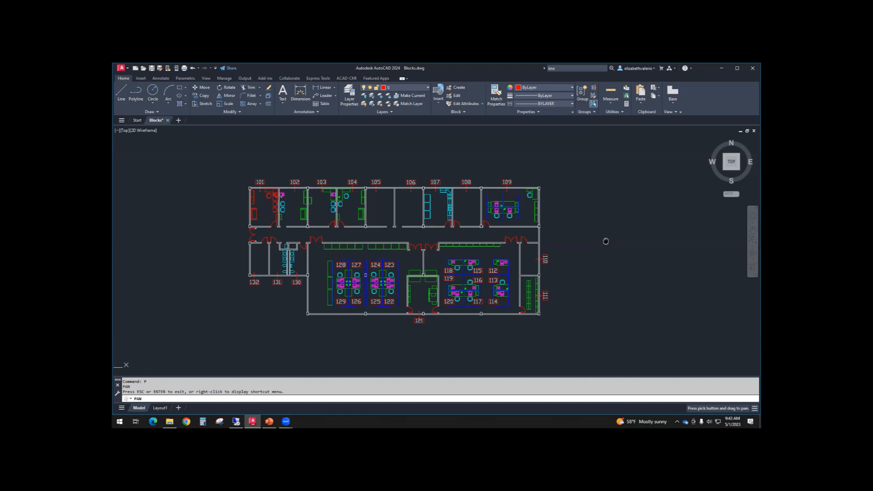
left_click_drag(606, 241, 597, 234)
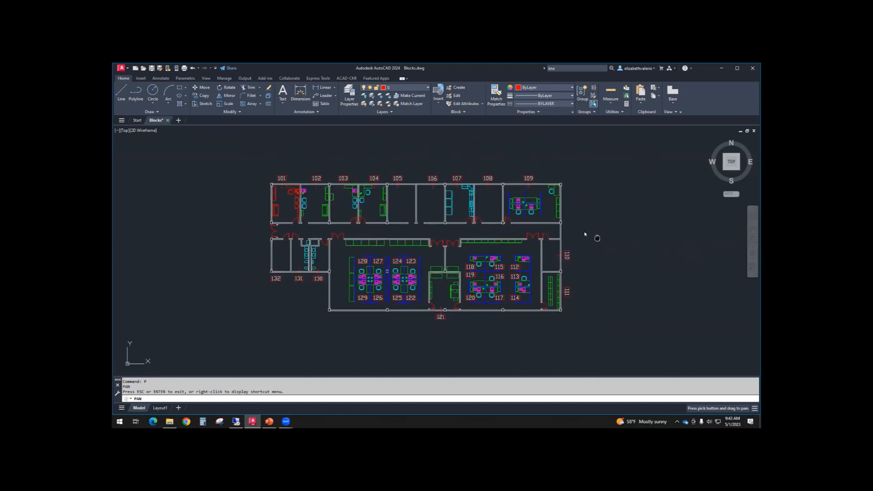
left_click_drag(597, 239, 585, 232)
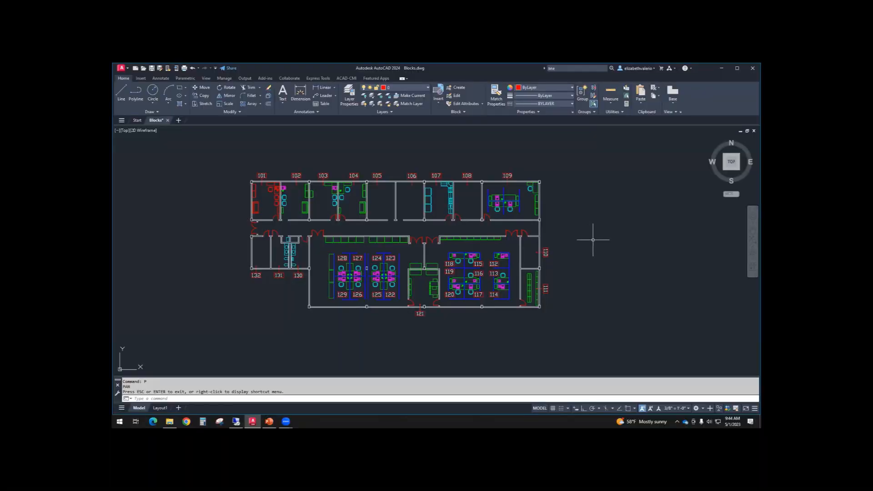
left_click_drag(593, 239, 552, 271)
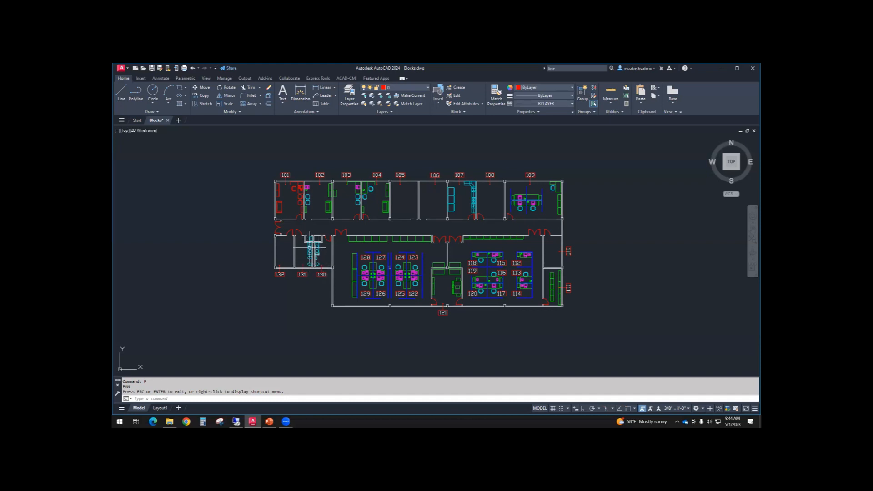
mouse_move(310, 246)
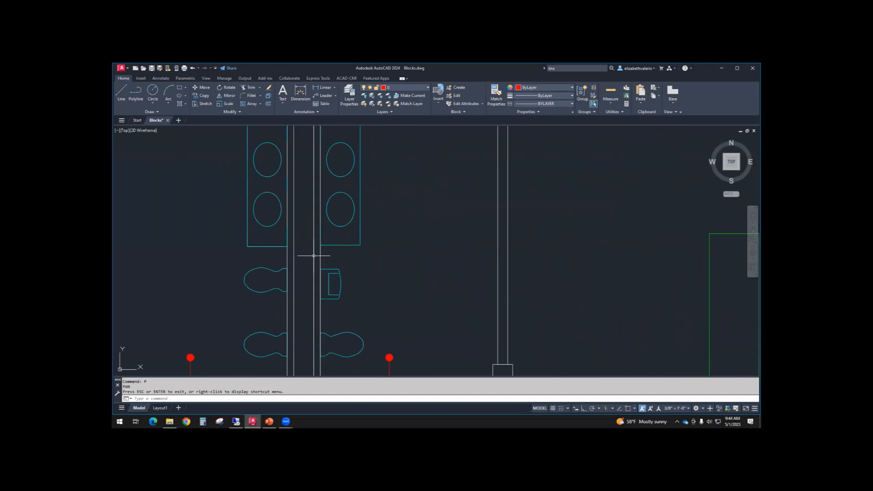
mouse_move(306, 249)
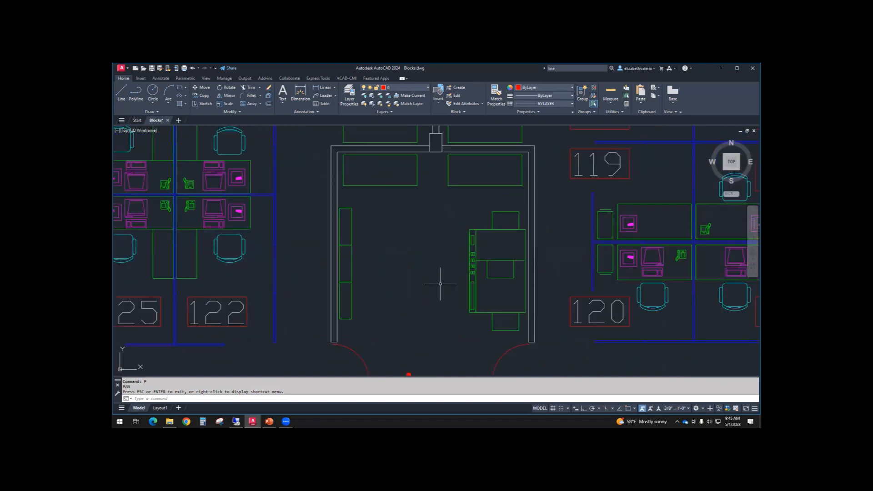
Step: Adjust the zoom on the small room between areas 122 and 120 with the mouse wheel
scroll("down", 3)
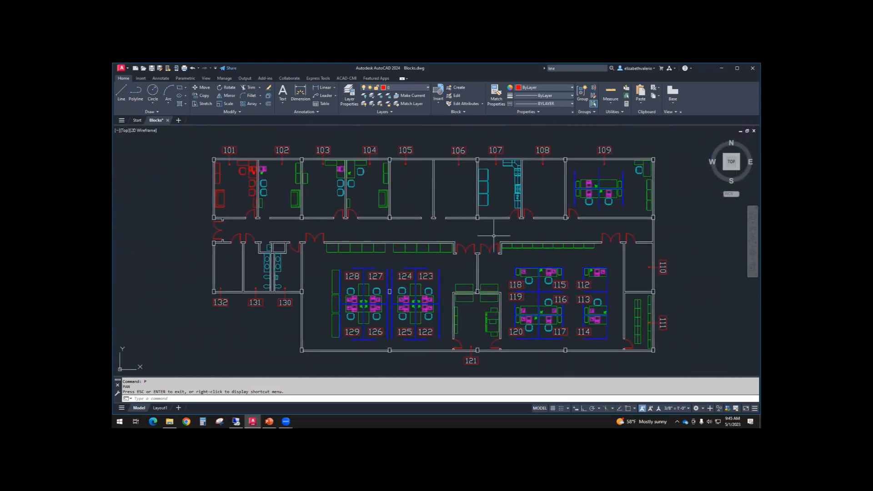
mouse_move(480, 267)
type("c")
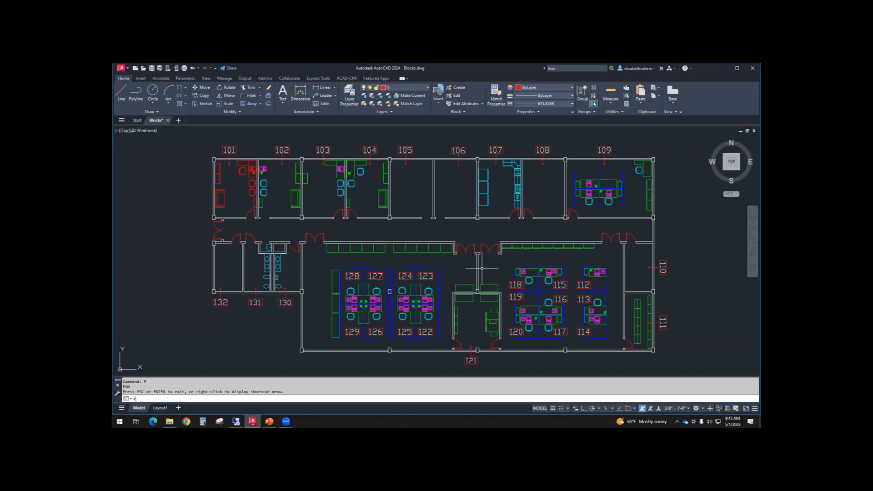
Step: Start the ZOOM command (Z) so it prompts for a window corner or option
type("z")
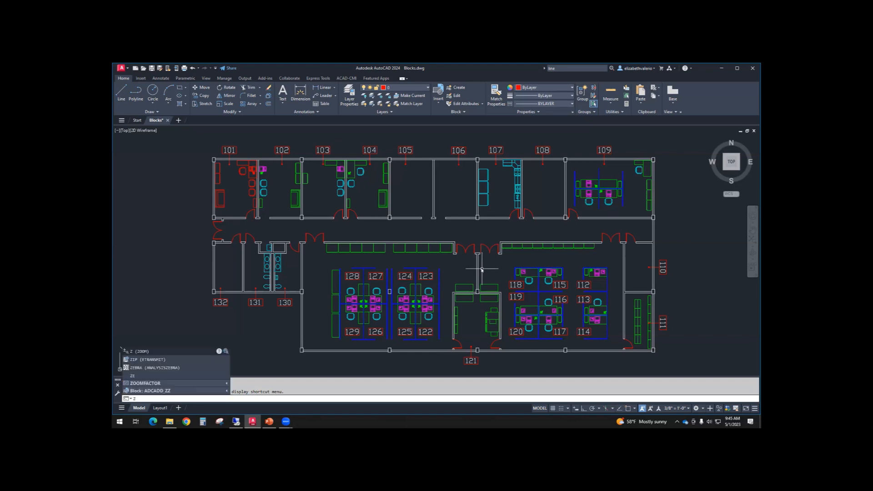
key("enter")
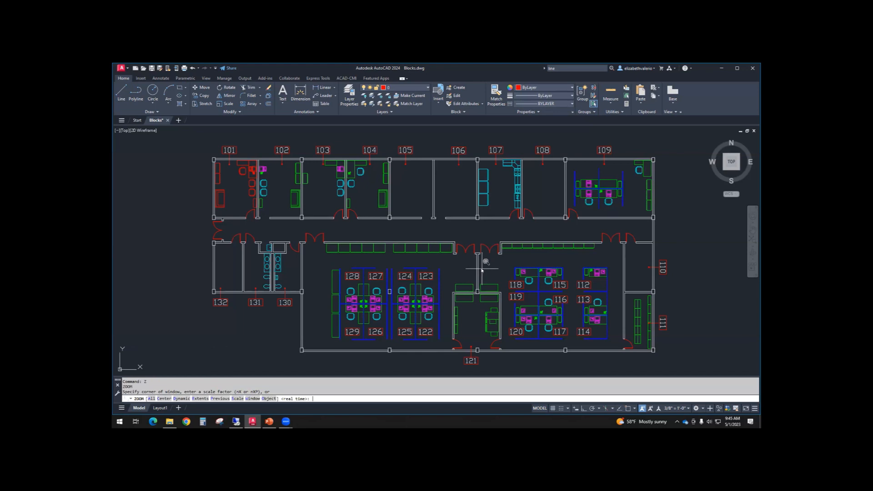
mouse_move(247, 361)
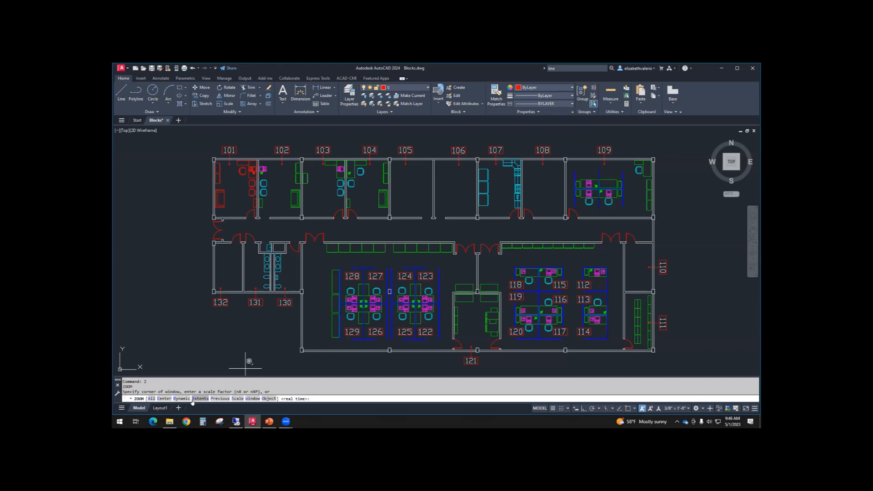
mouse_move(226, 285)
type("W")
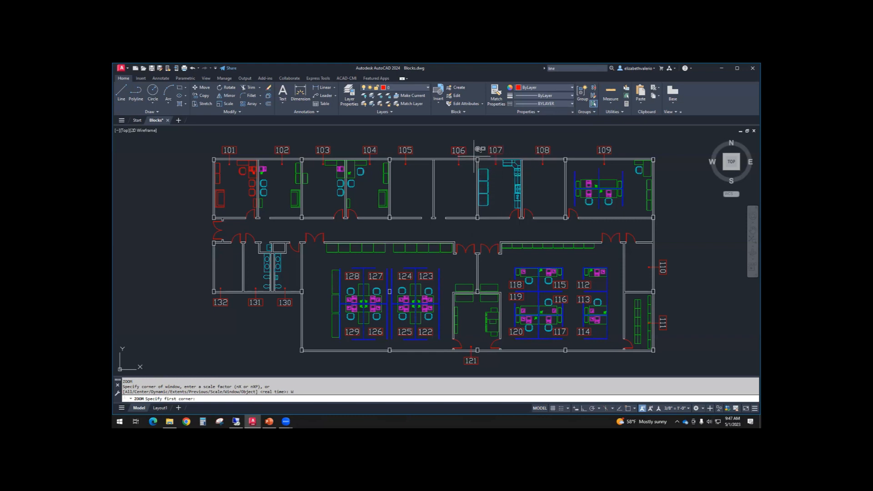
Step: Mark the first window corner near room 107 to zoom into the kitchenette and rooms 106–108
left_click(473, 151)
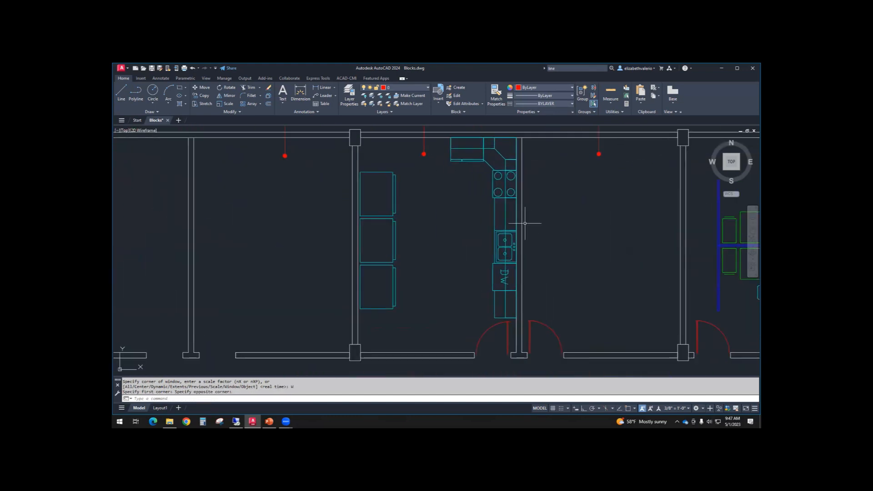
mouse_move(550, 232)
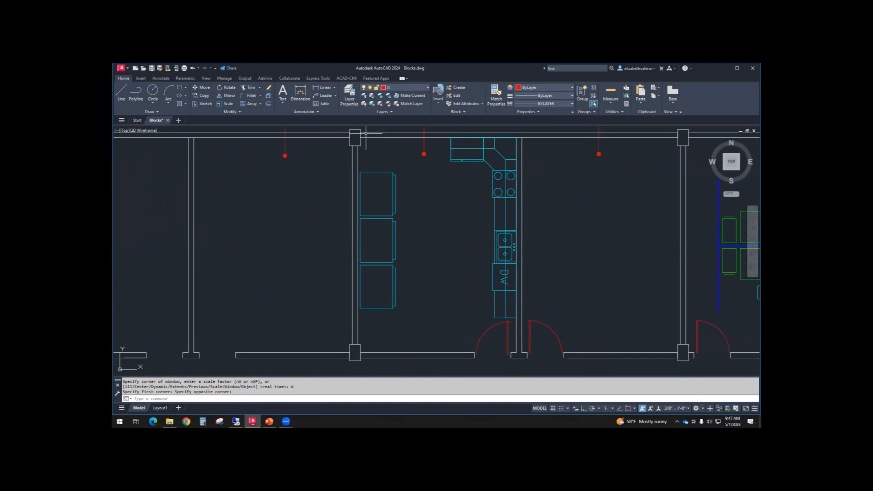
mouse_move(598, 267)
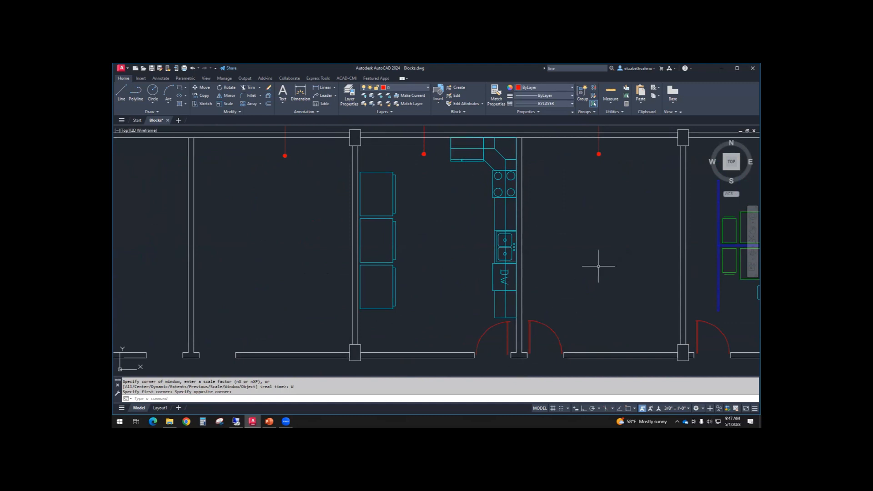
mouse_move(597, 257)
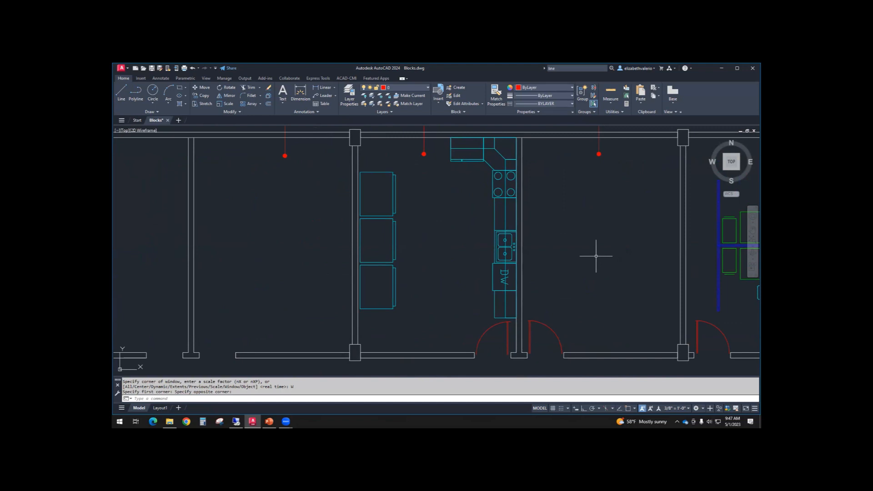
Step: Start ZOOM again to show the extents of the whole office floor plan
type("z")
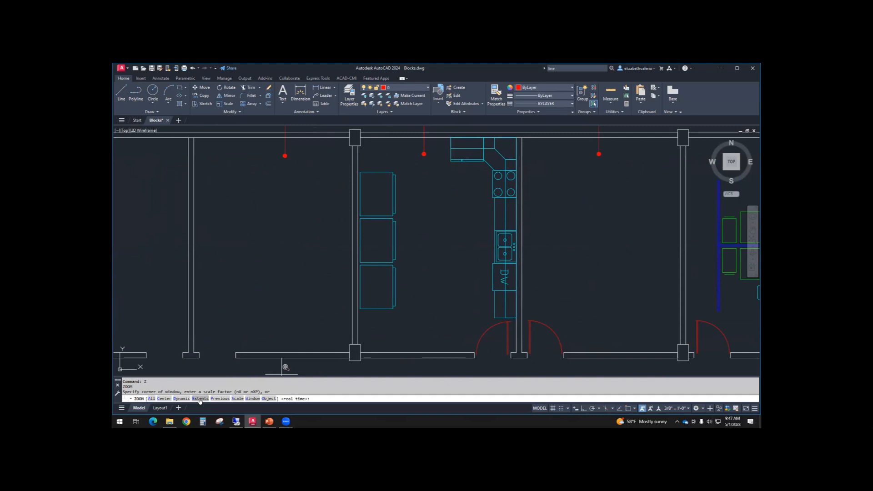
key("enter")
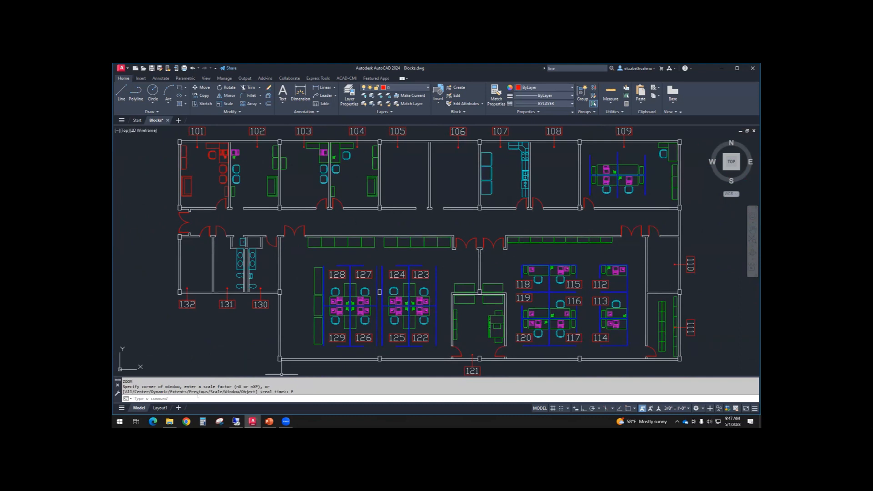
mouse_move(295, 343)
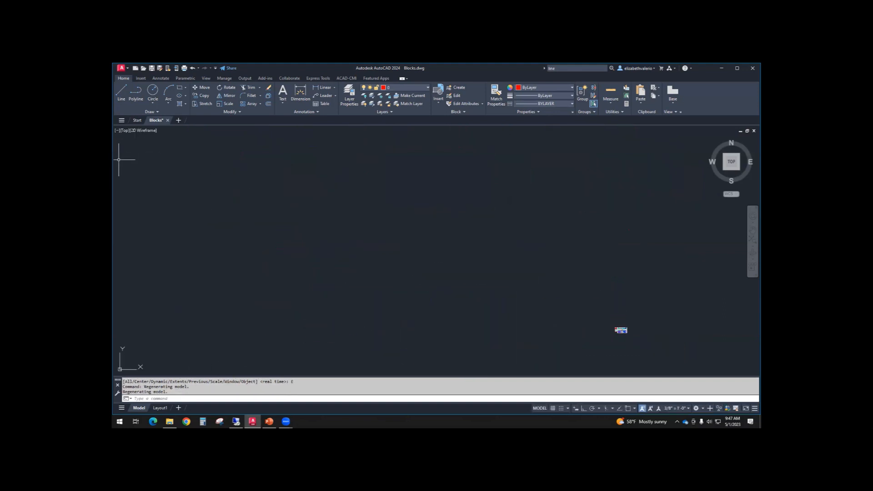
mouse_move(128, 148)
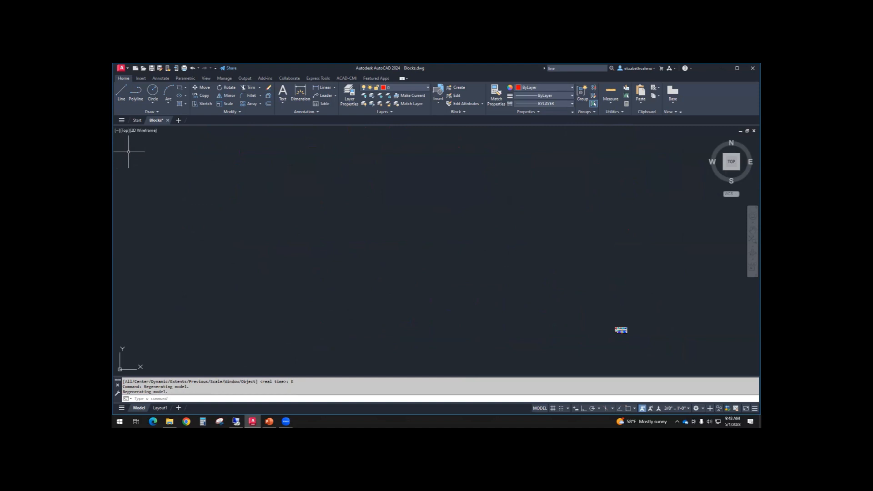
mouse_move(578, 298)
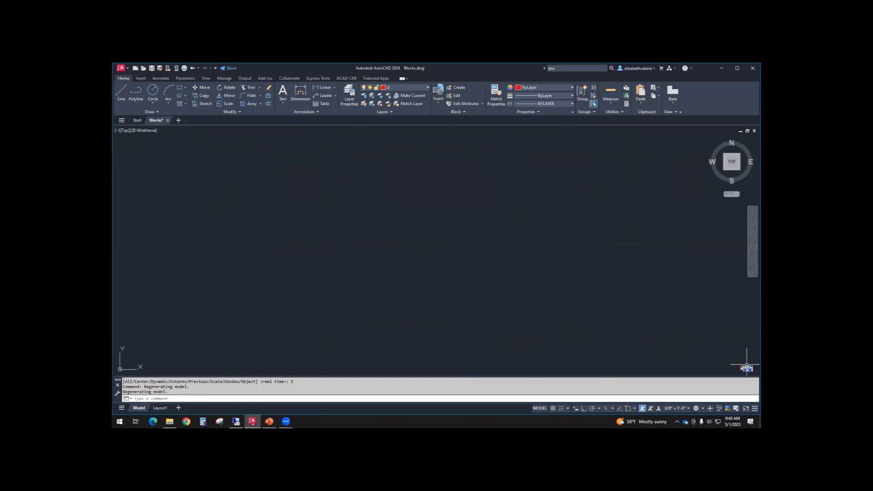
mouse_move(124, 151)
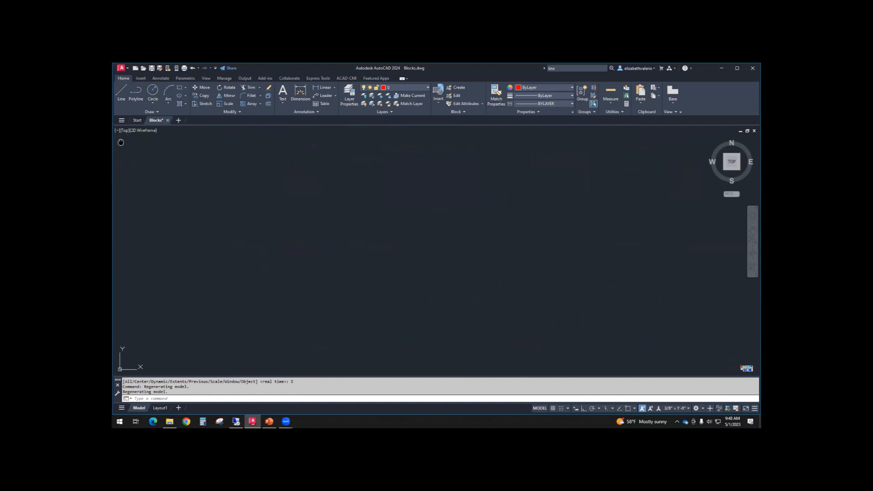
mouse_move(126, 150)
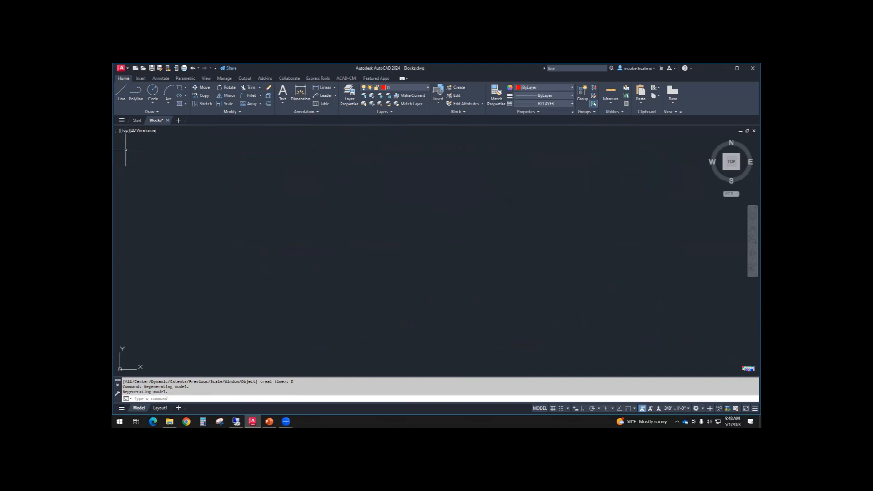
mouse_move(449, 298)
type("Z")
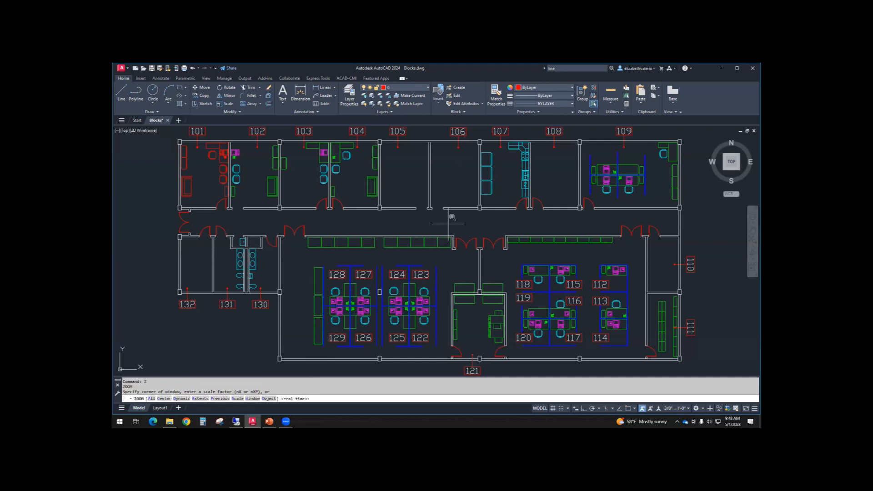
mouse_move(304, 367)
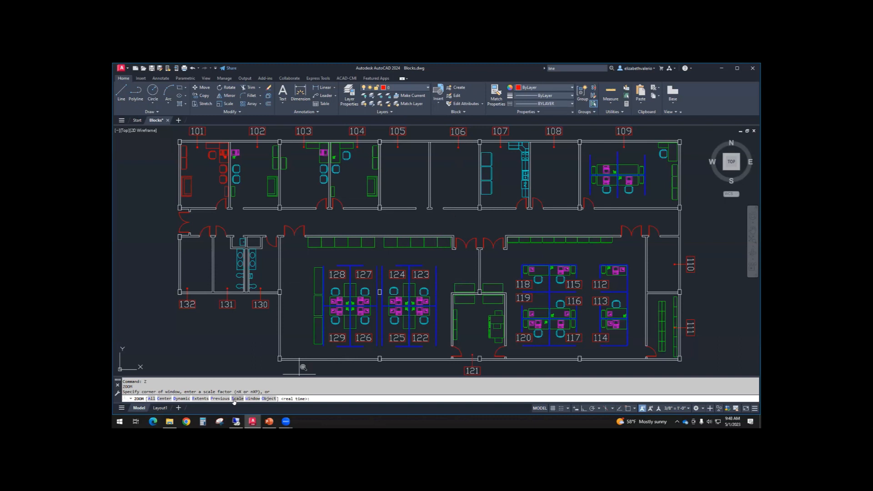
mouse_move(252, 398)
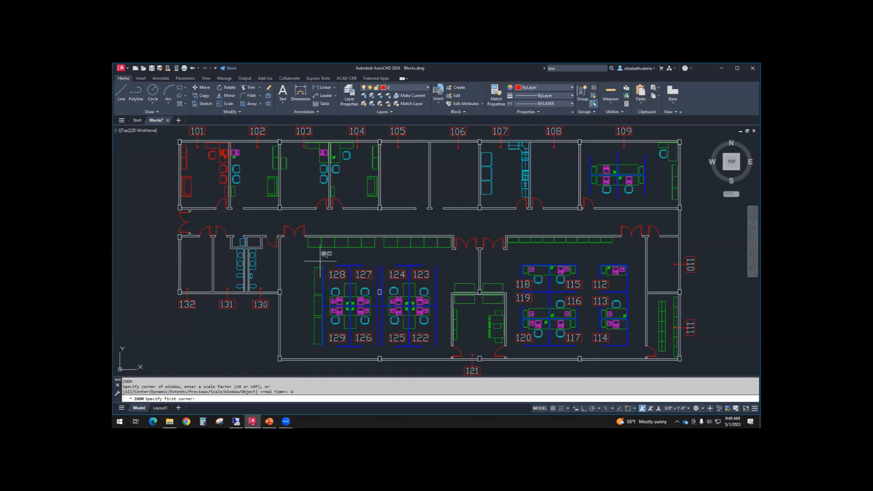
Step: Mark a zoom-window corner above room 128 to close in on workstations 128 and 127
left_click(324, 259)
type("Z")
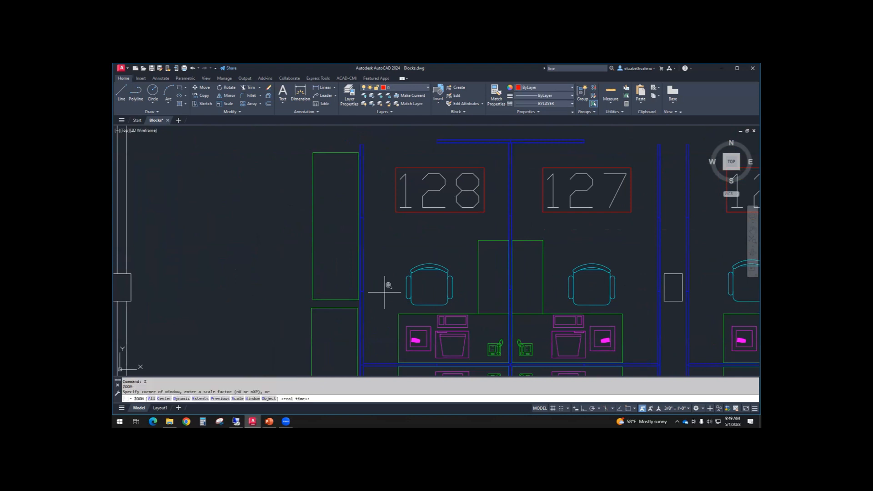
mouse_move(301, 366)
type("O")
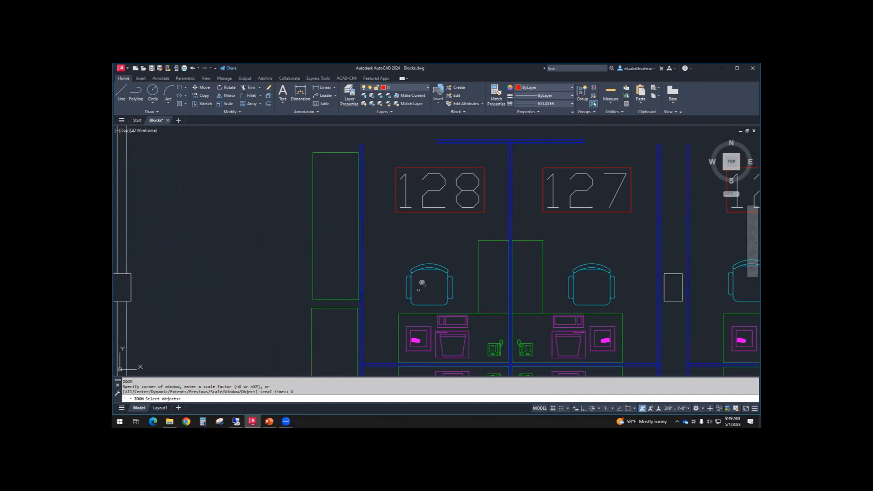
mouse_move(432, 279)
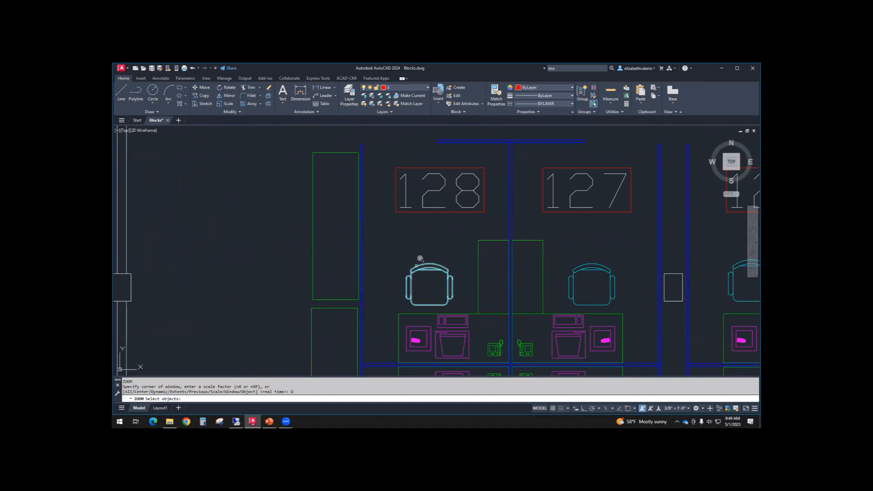
Step: Select the chair at workstation 128 as the ZOOM Object target
left_click(428, 284)
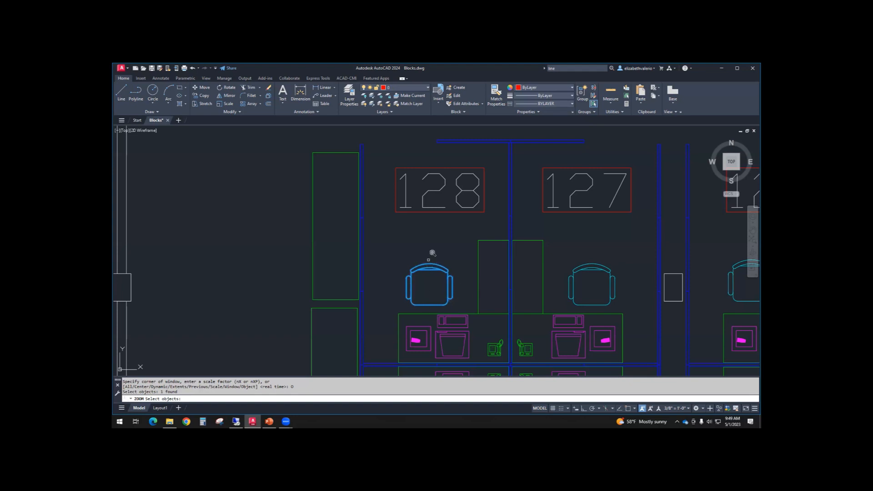
mouse_move(429, 259)
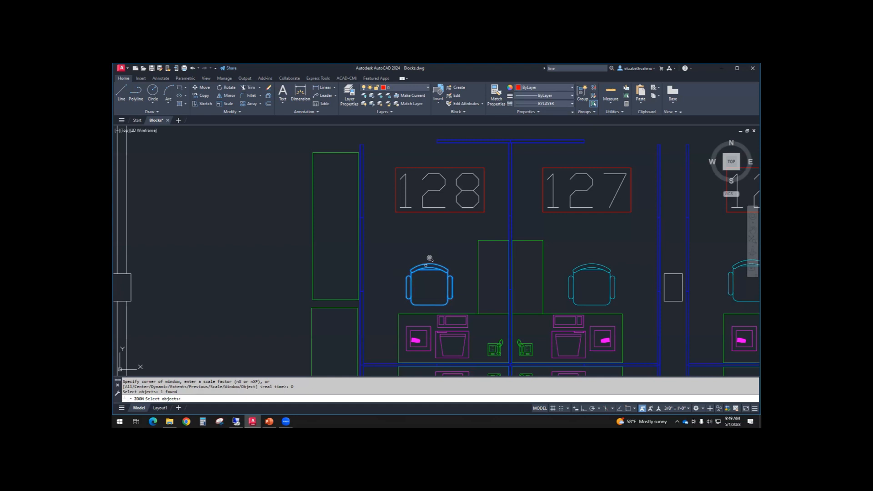
mouse_move(425, 262)
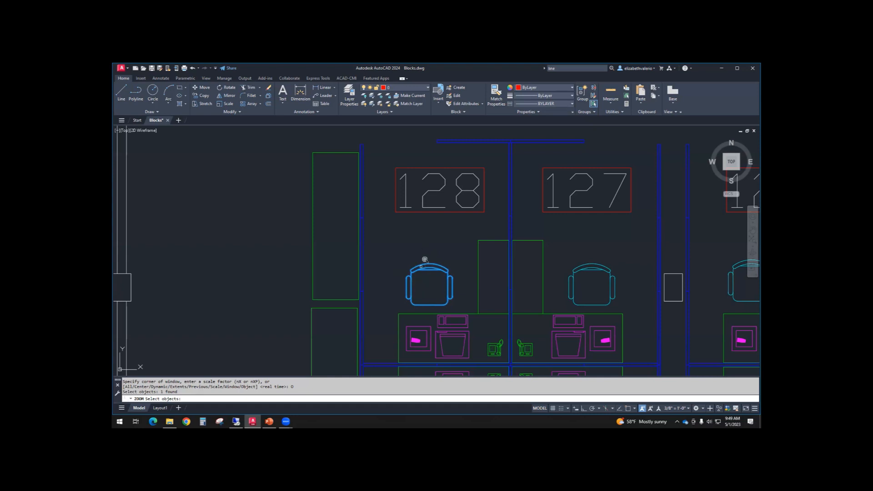
mouse_move(461, 247)
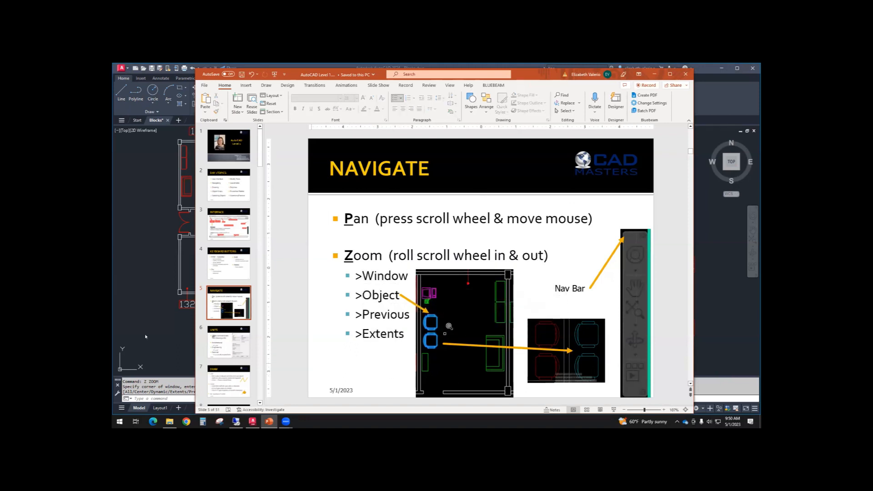
Step: Scroll to slide 5, Navigate, summarising pan and the zoom options
scroll("down", 3)
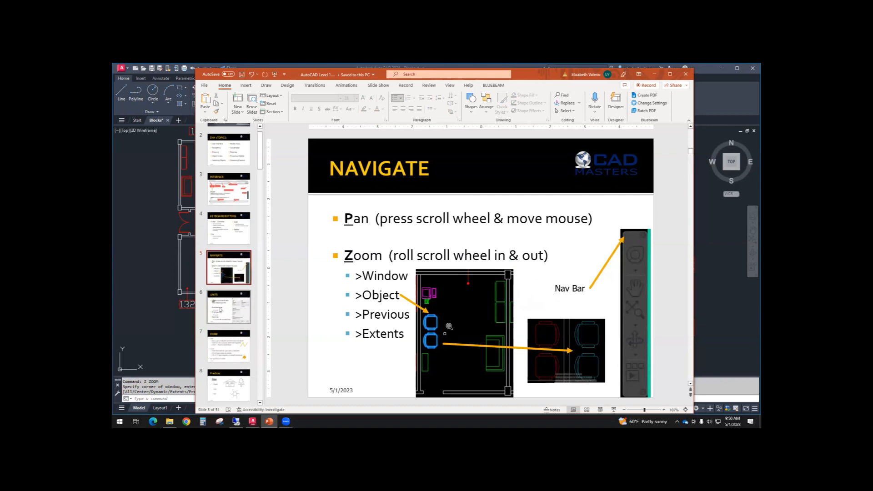